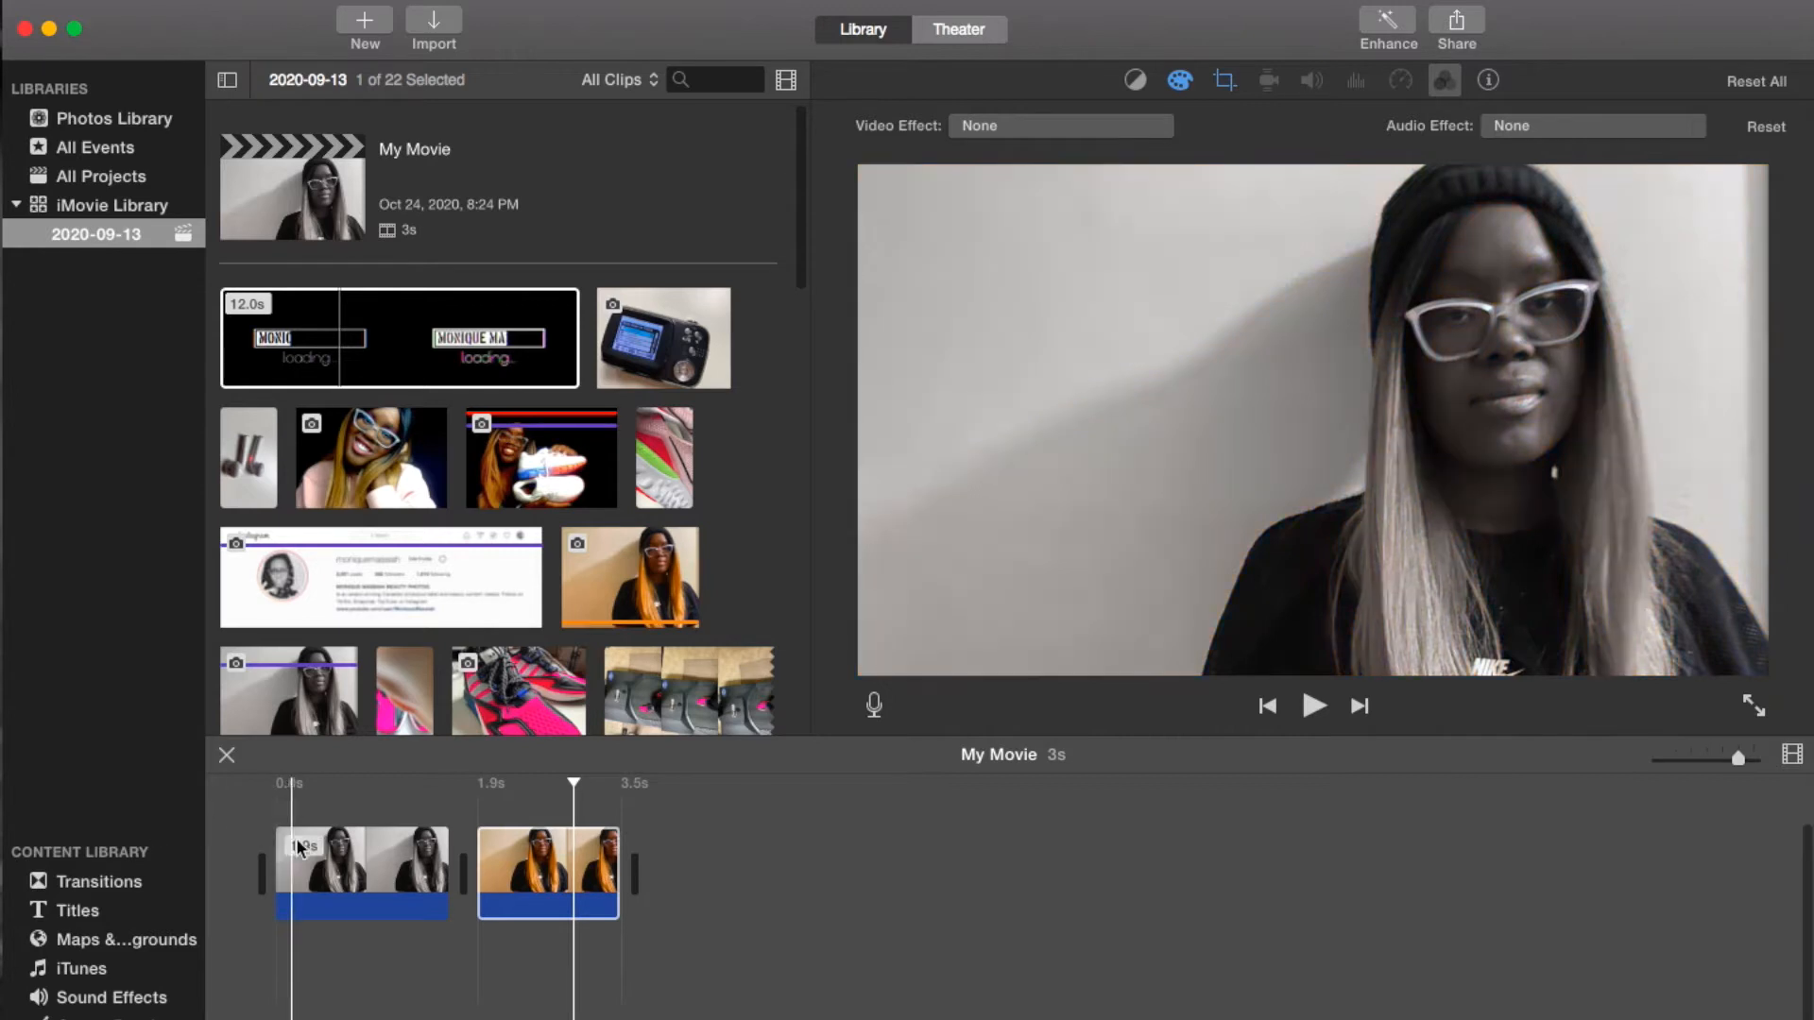
Select the second, color photo clip in the My Movie timeline
click(361, 873)
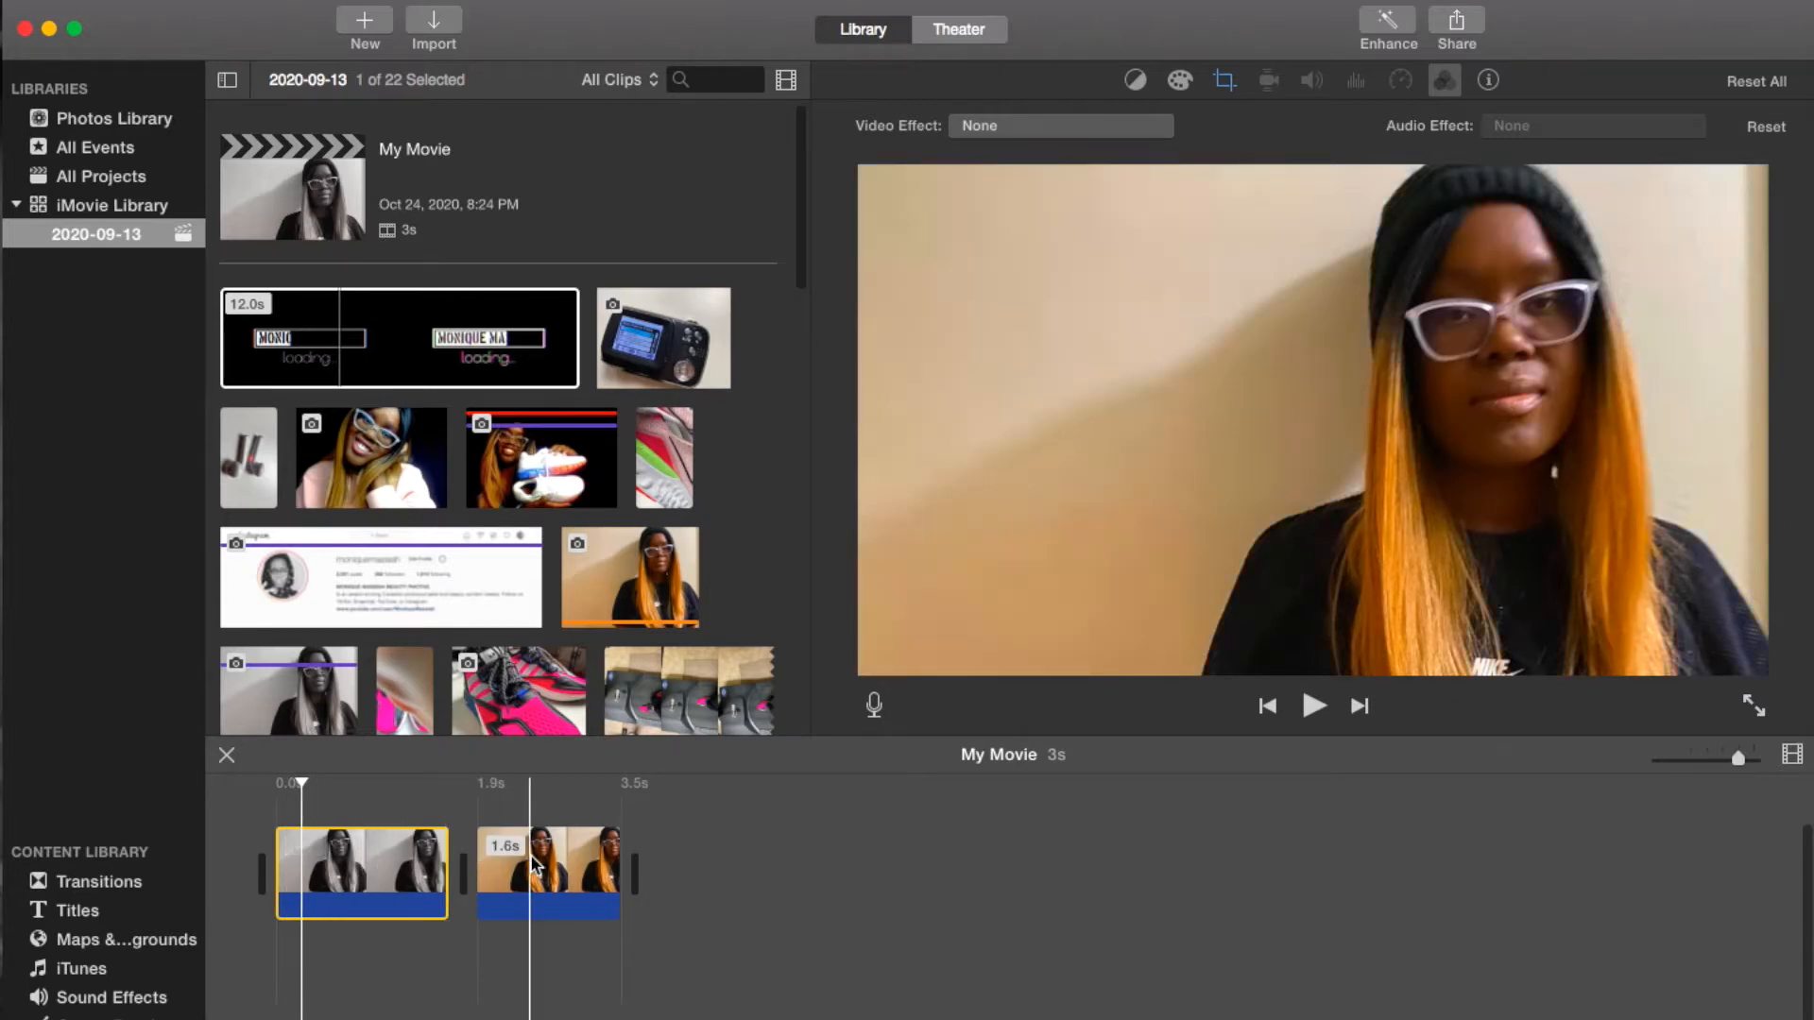
click(548, 873)
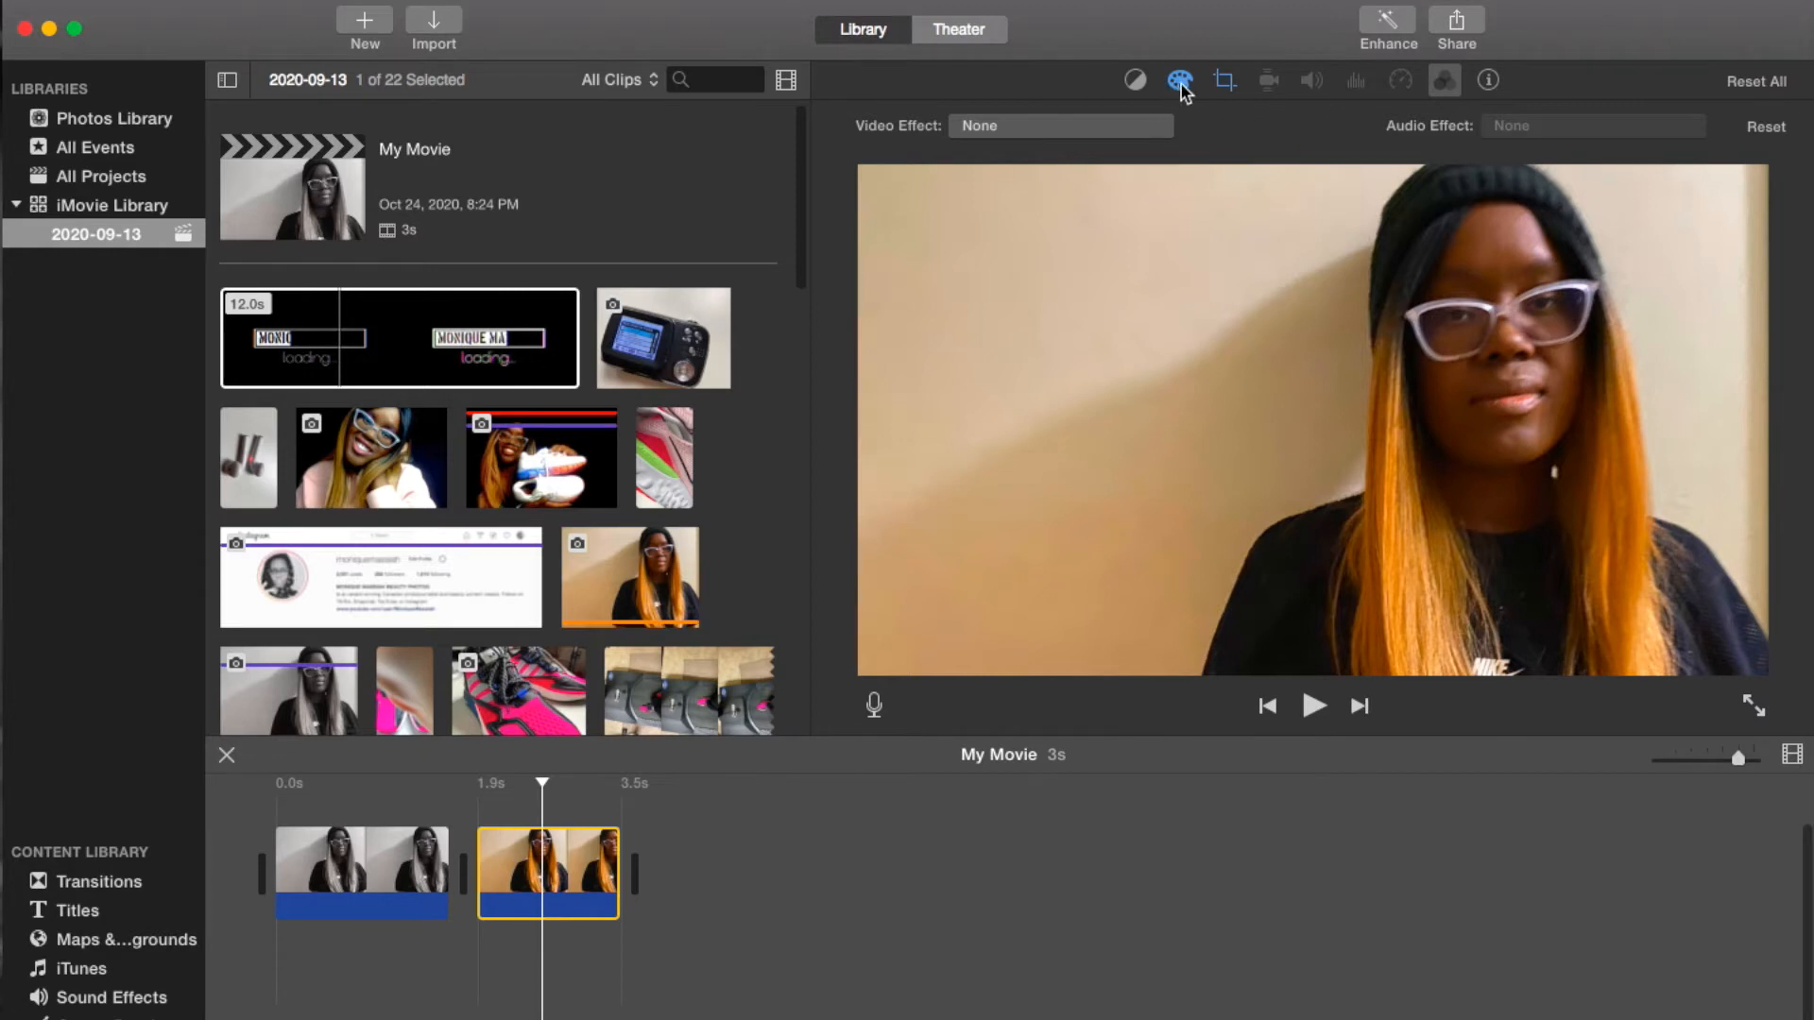
Lower the clip's saturation with the color-correction slider, then restore it to full color
click(1179, 80)
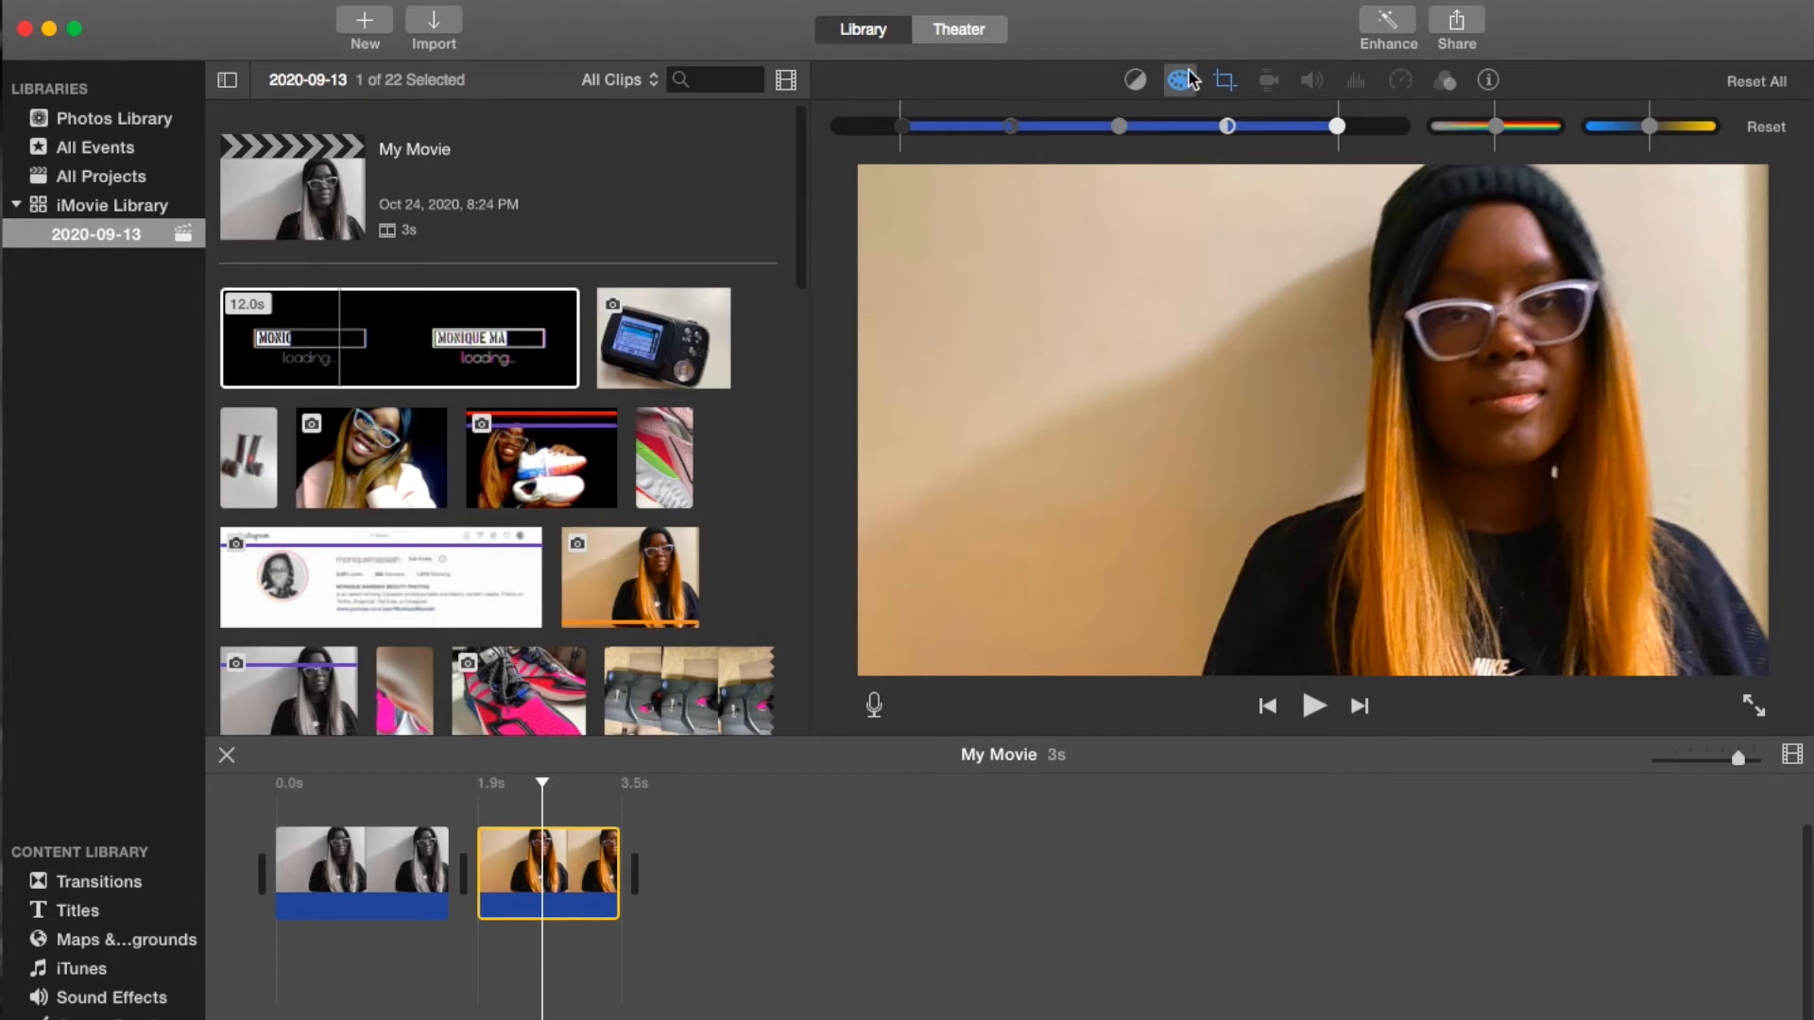
mouse_move(1498, 138)
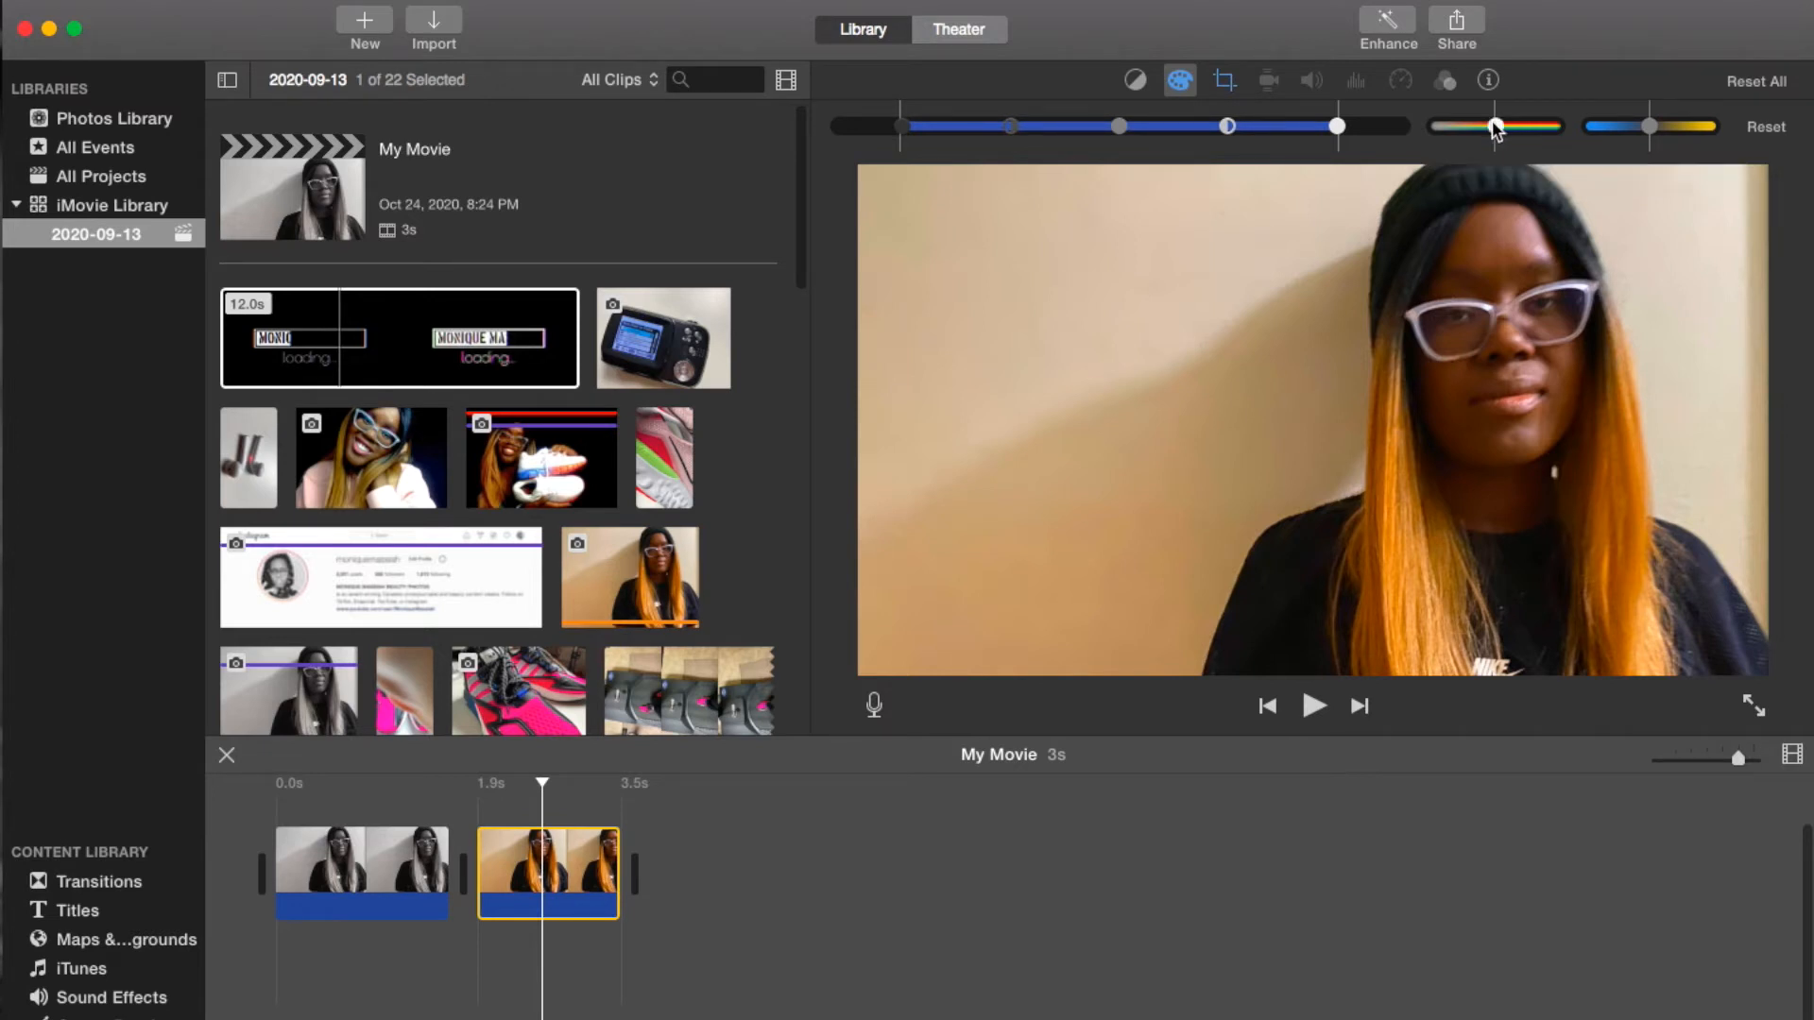
drag(1496, 127, 1430, 127)
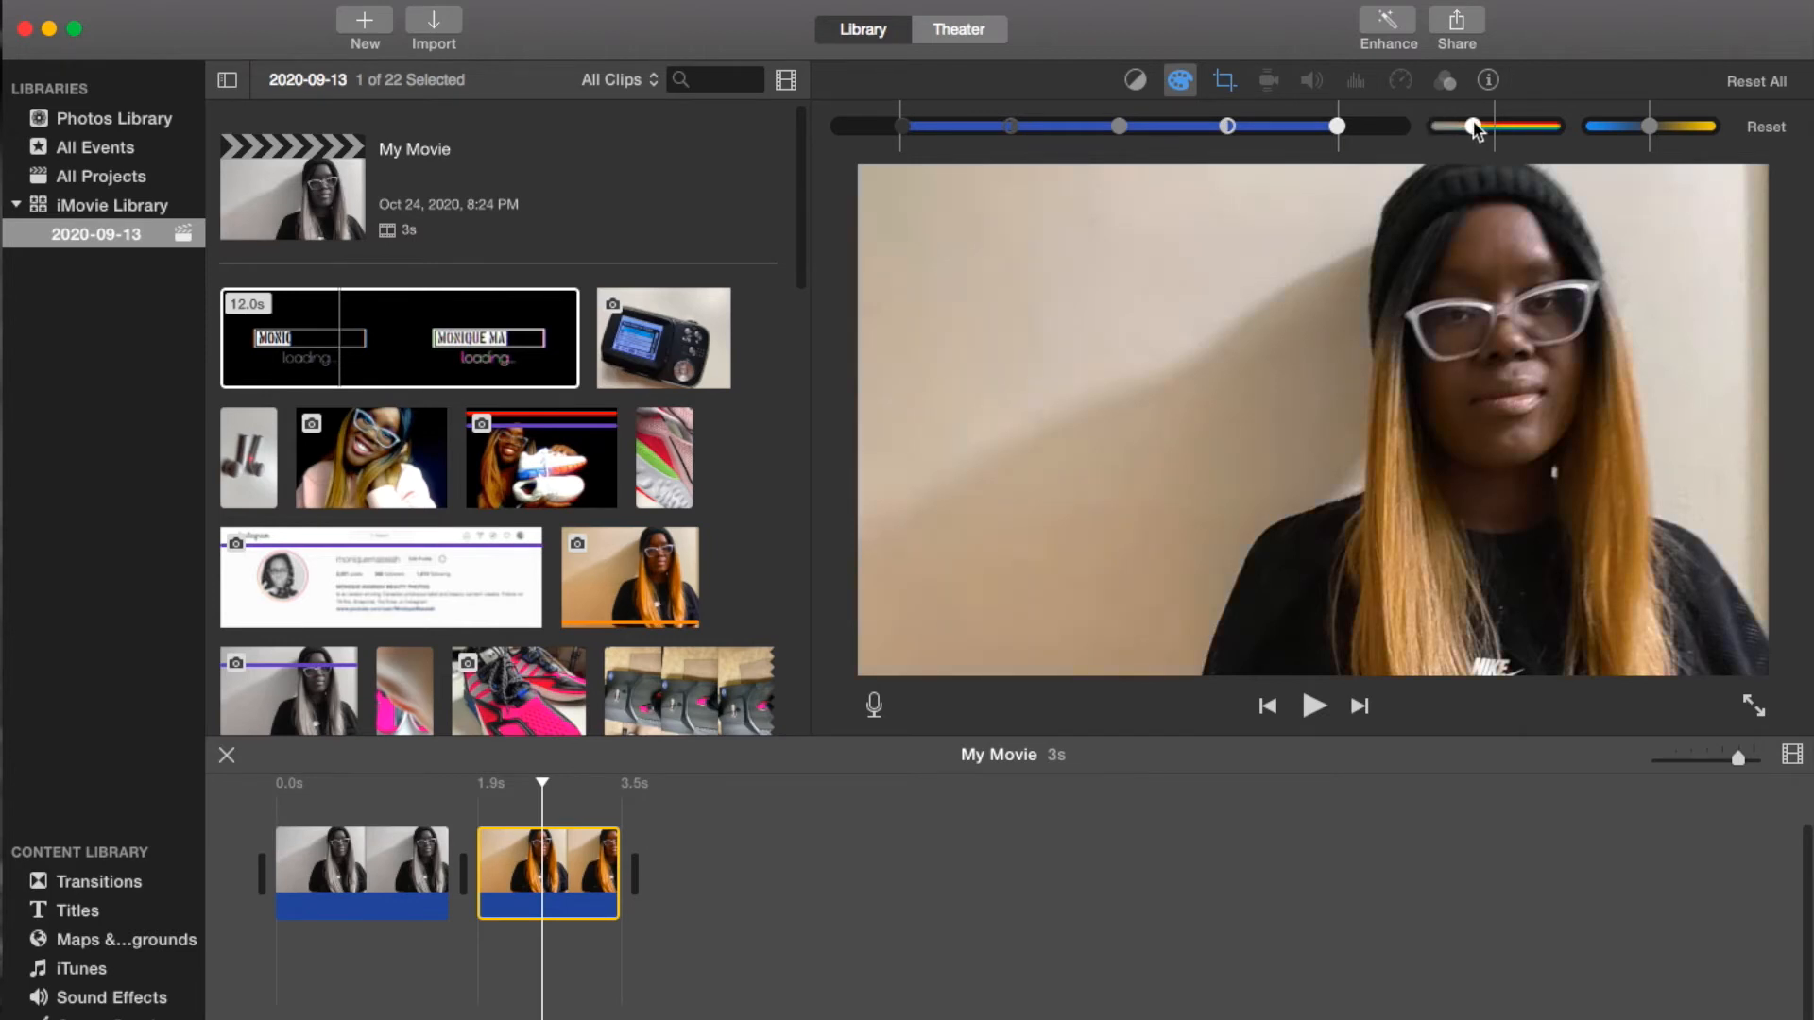
drag(1472, 126, 1496, 127)
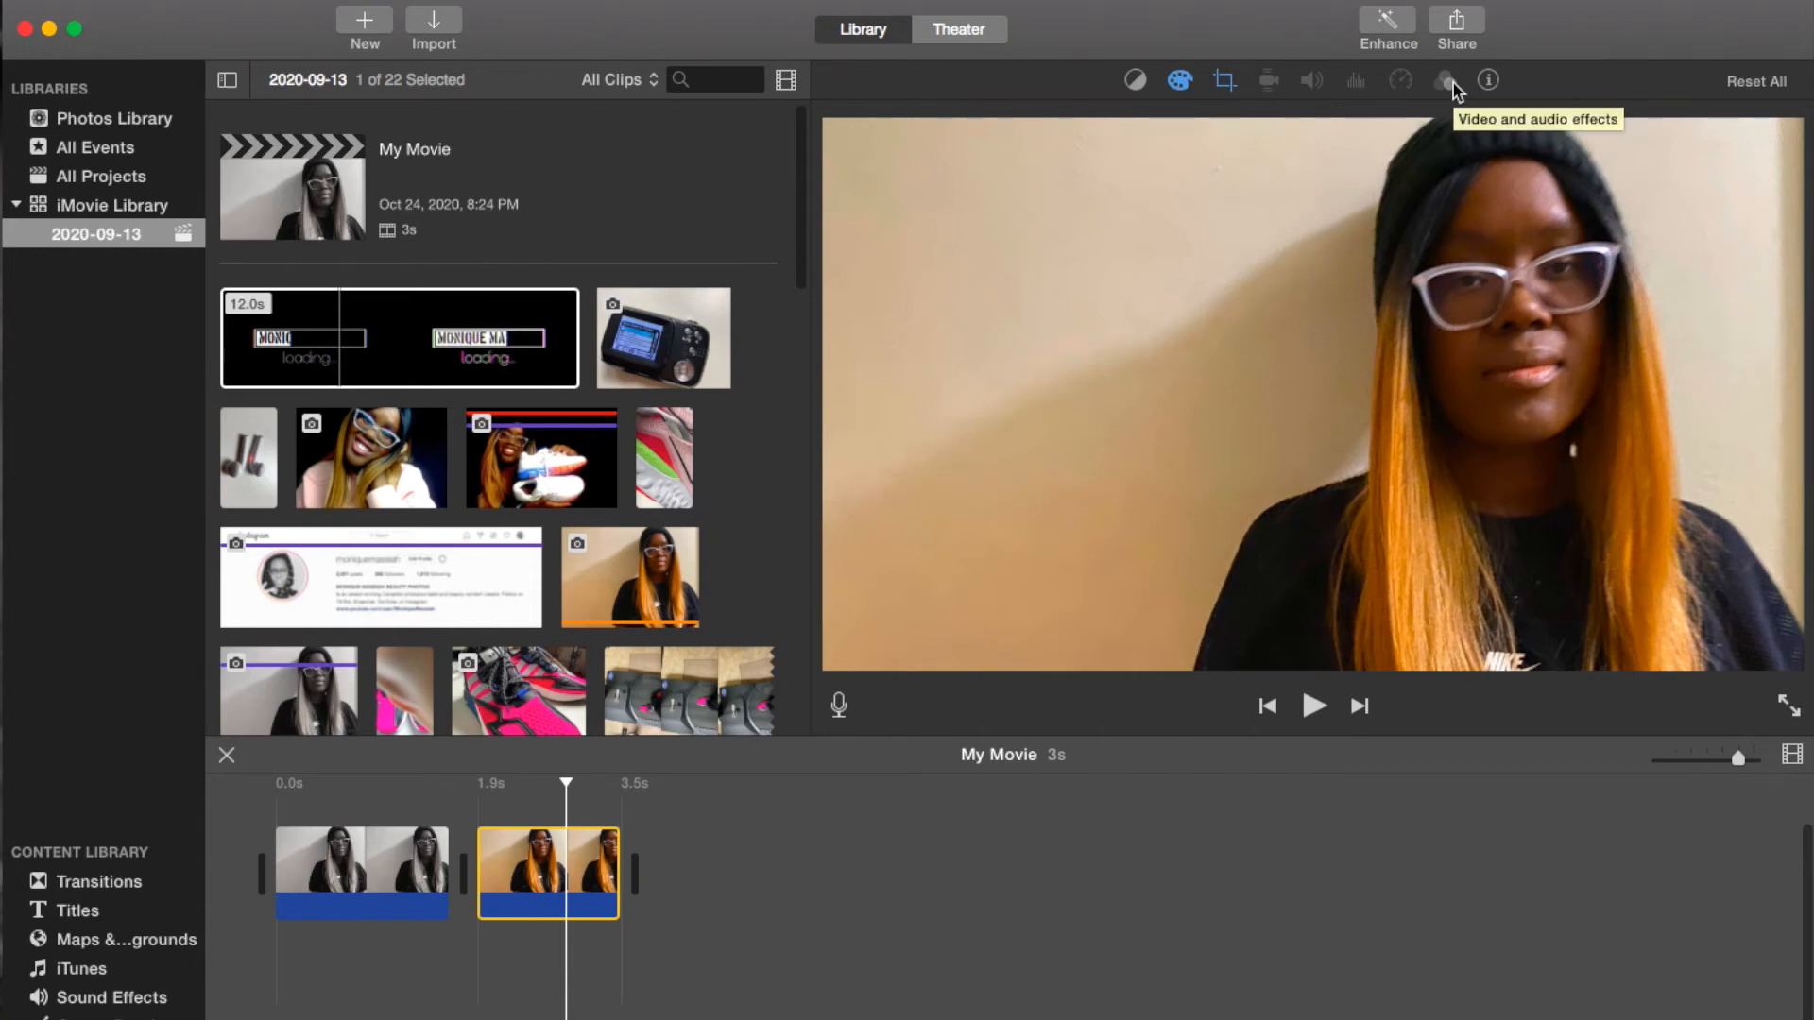
Apply the Black & White video effect from the effects gallery, turning the clip grayscale
click(1444, 79)
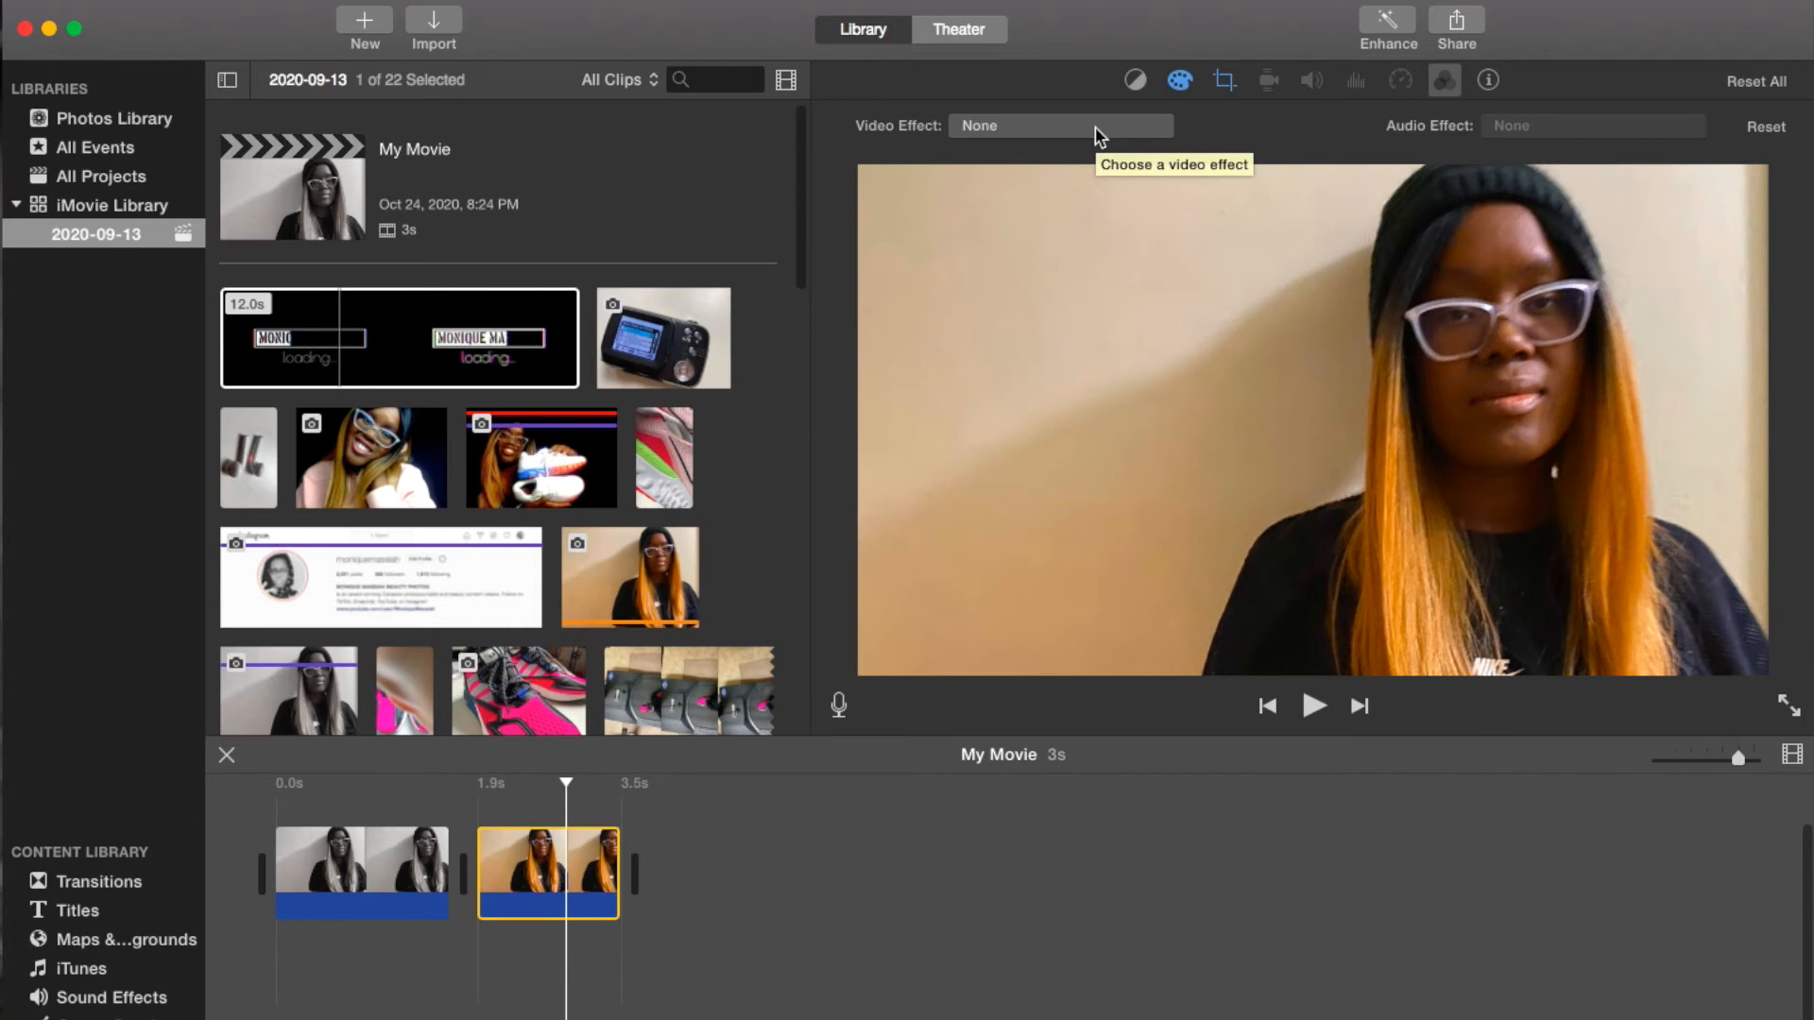
click(1058, 125)
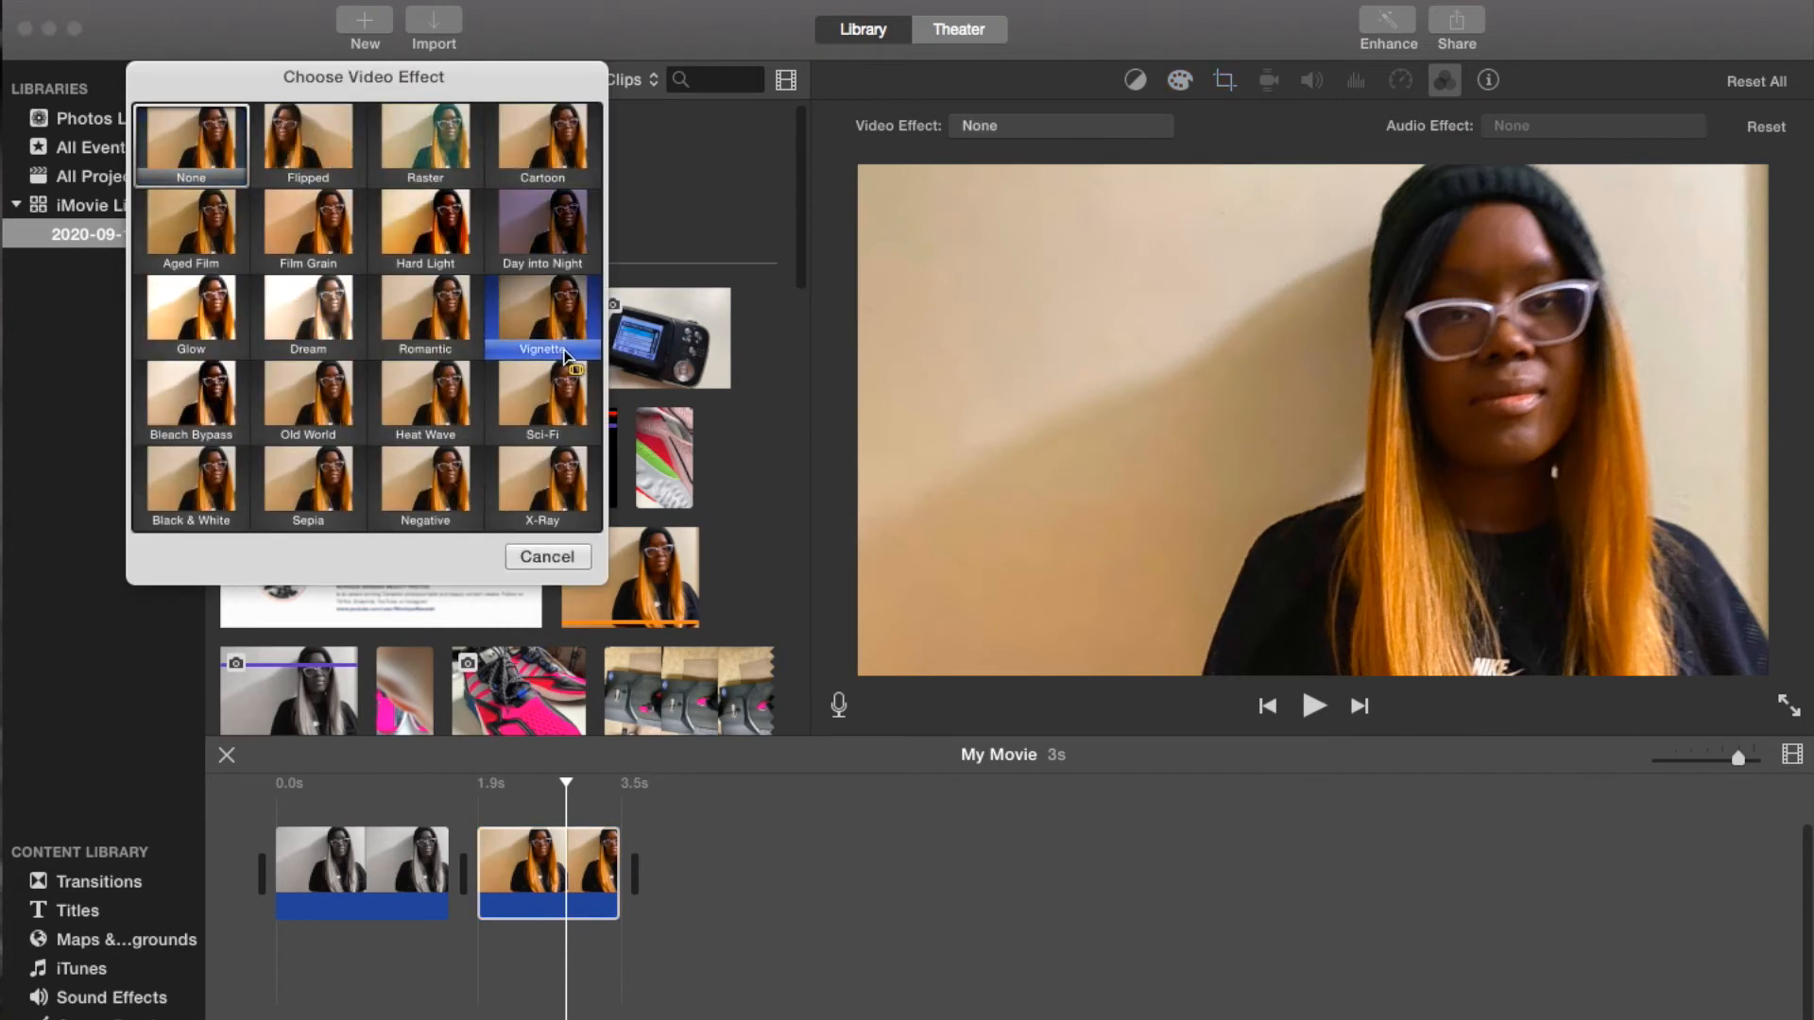
click(424, 400)
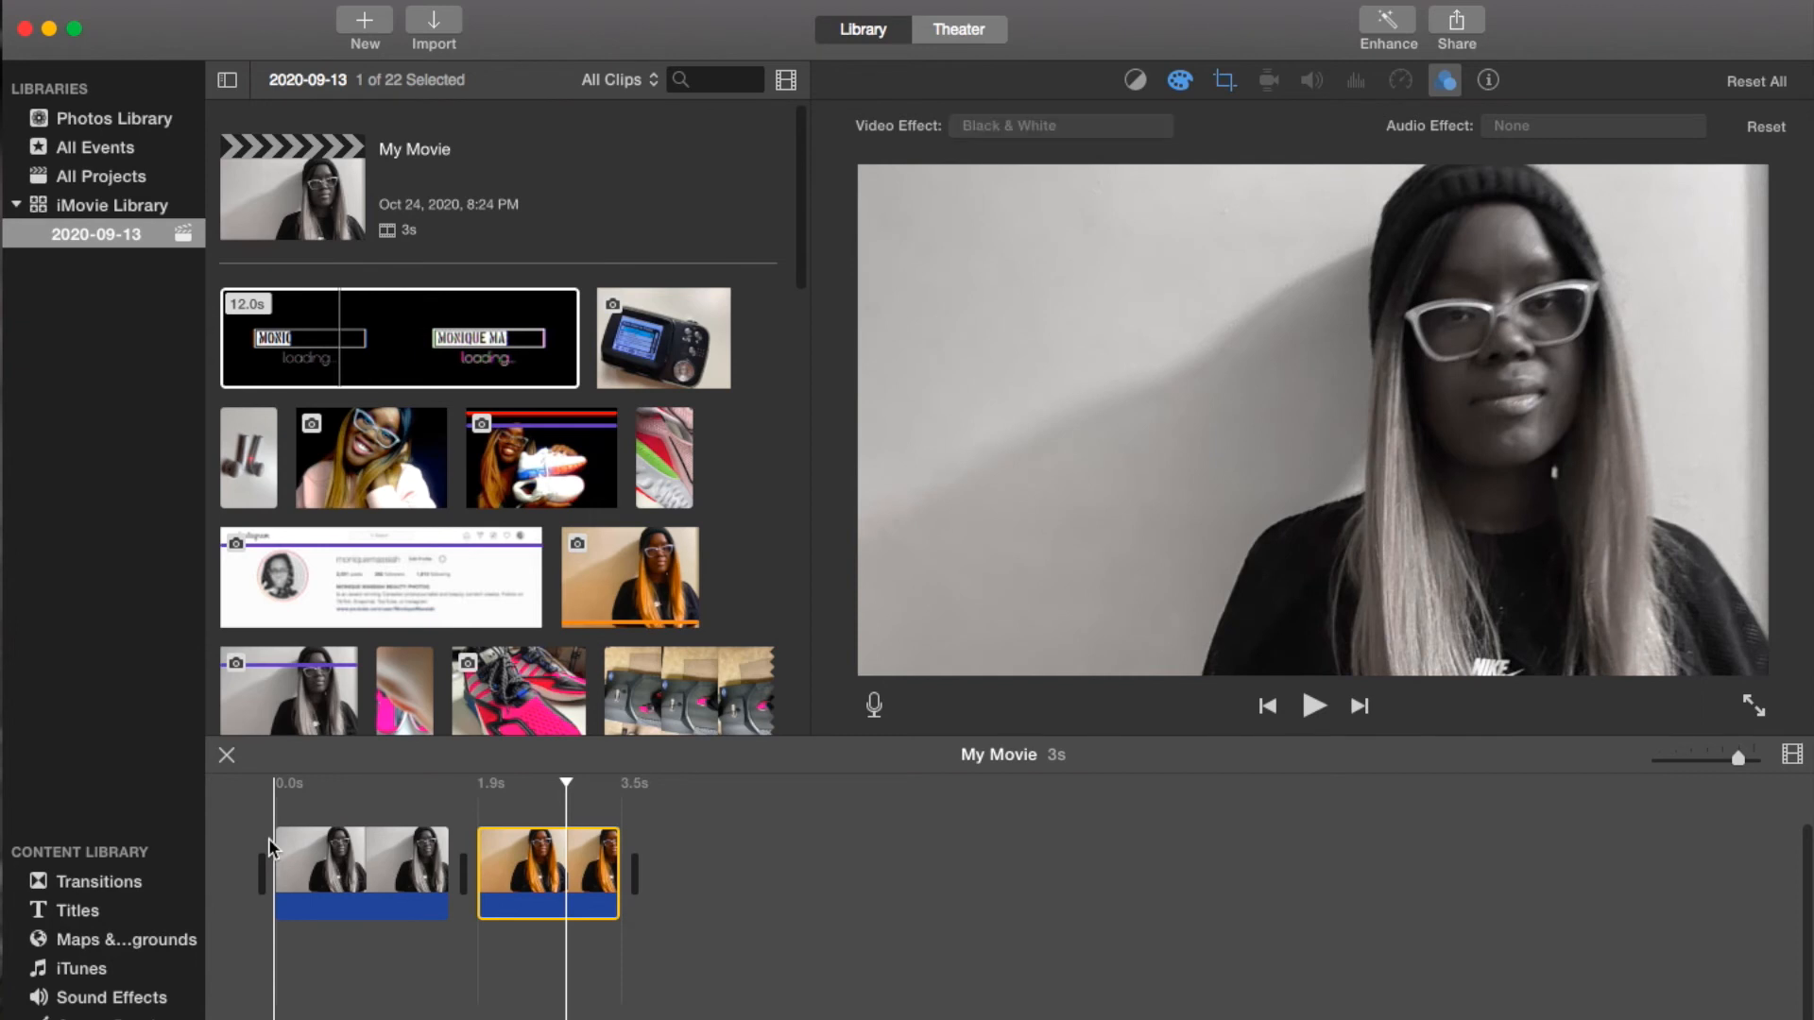
click(1314, 705)
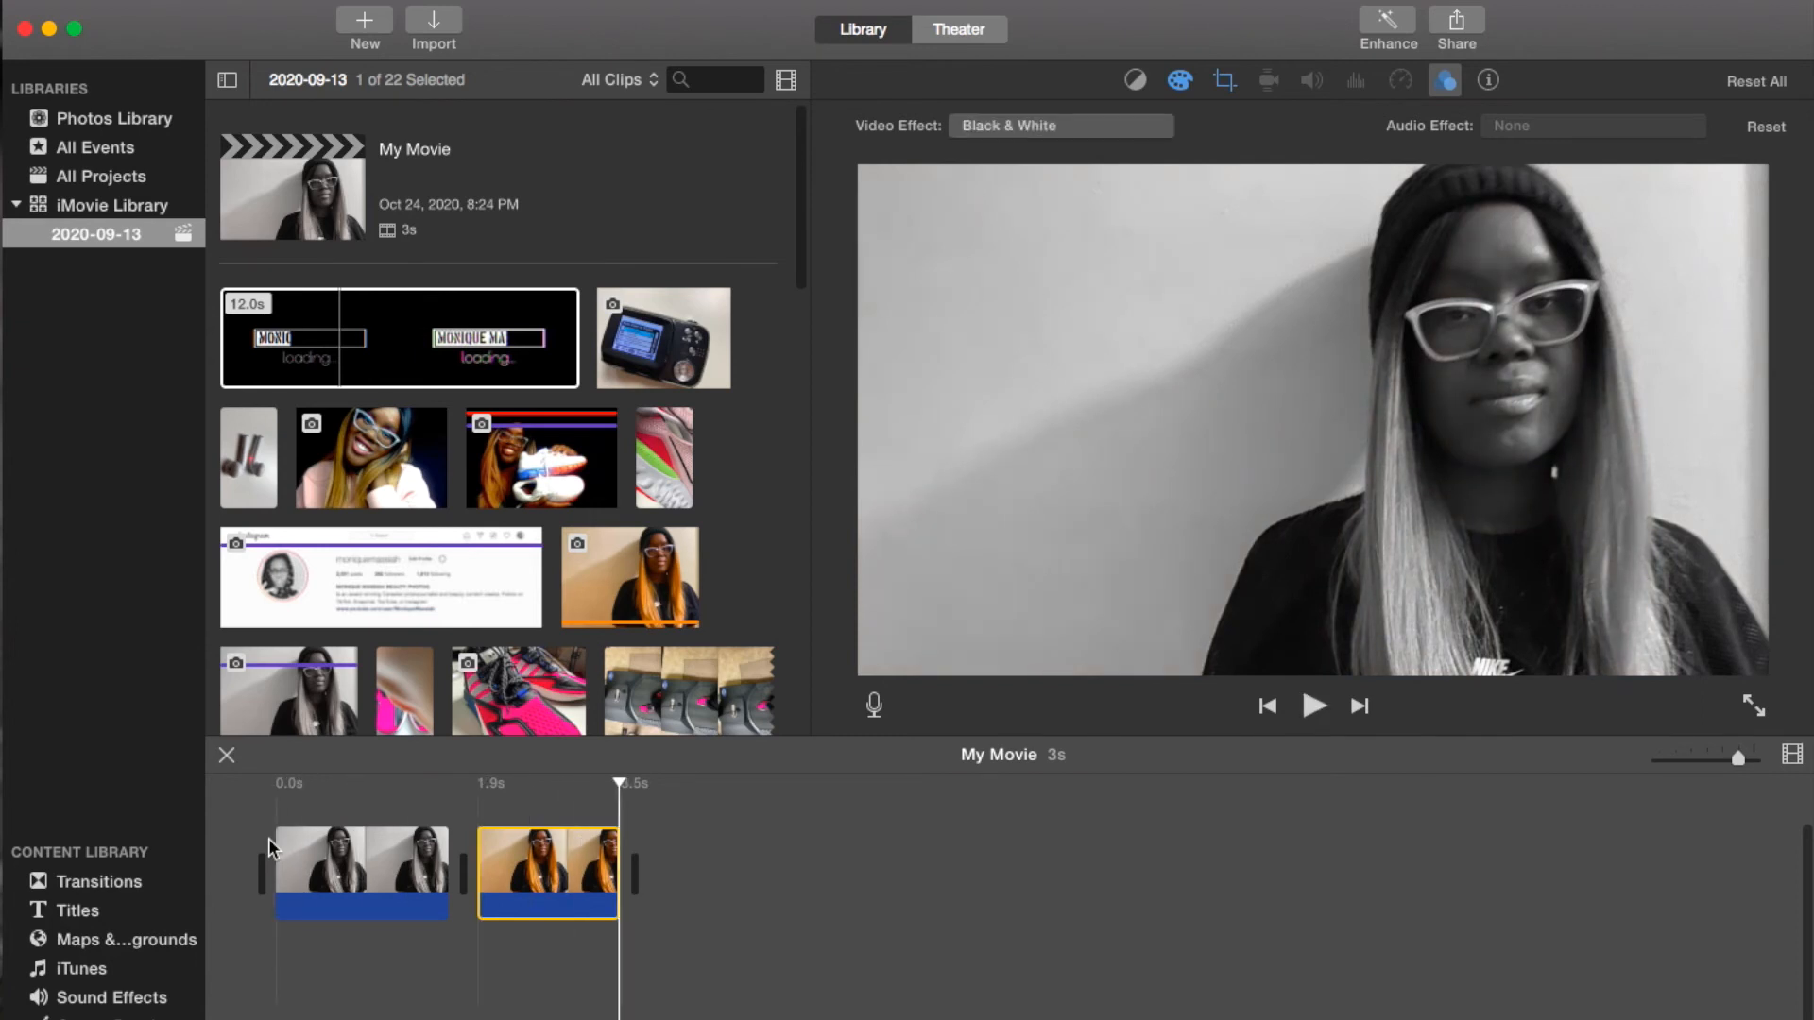
mouse_move(886, 506)
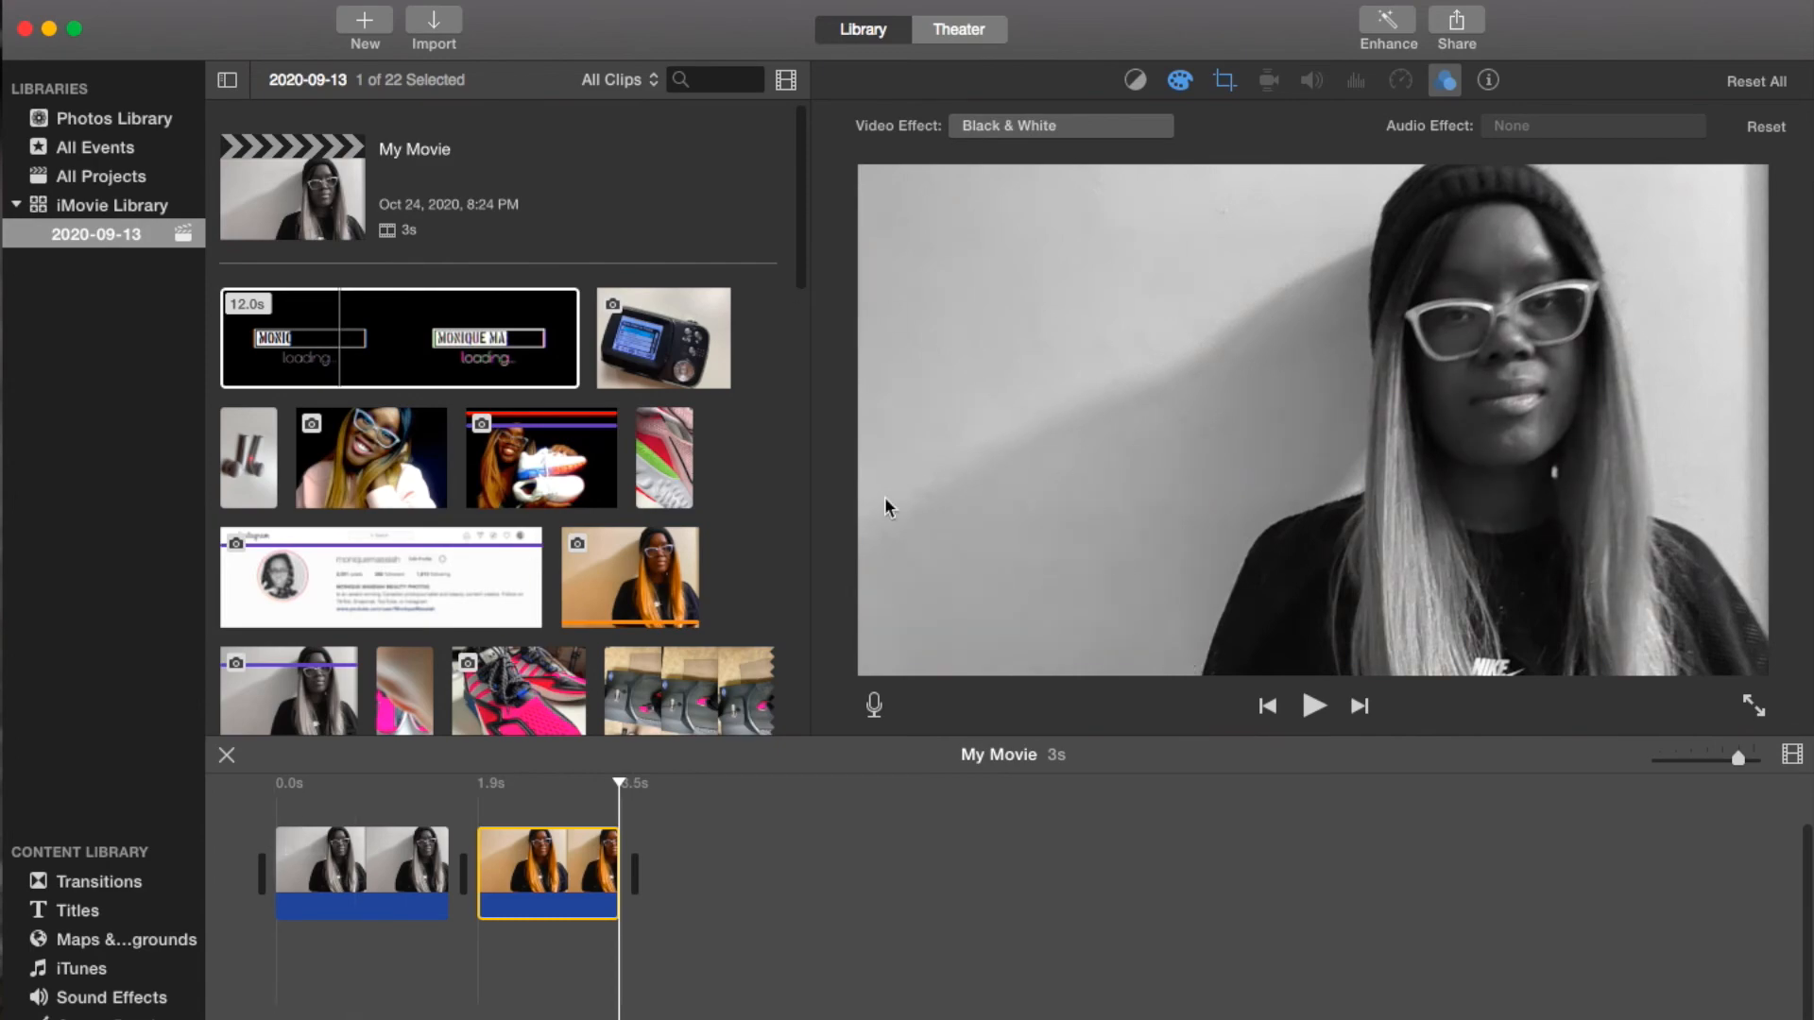